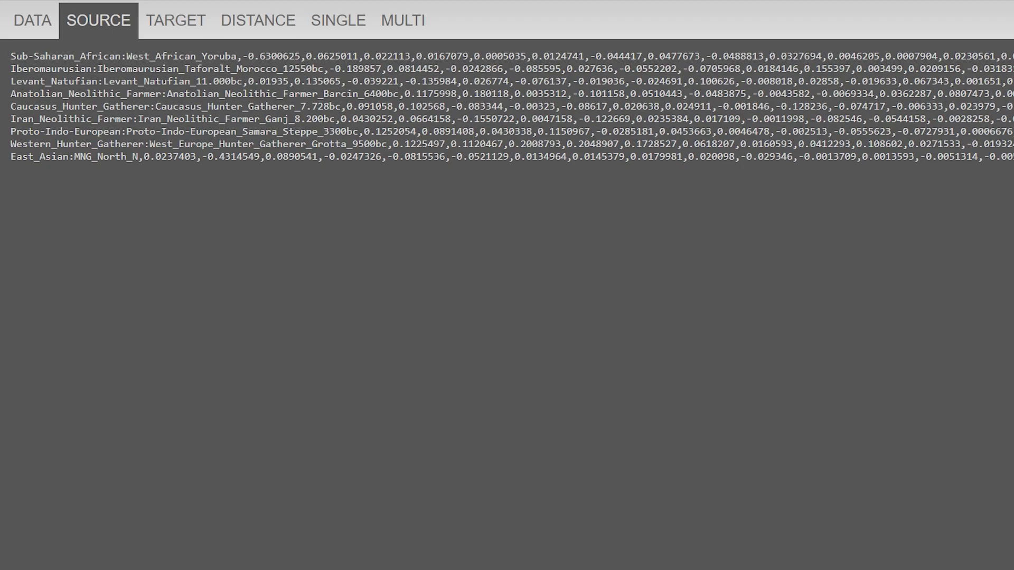
Step: Mark the Iran_Neolithic_Farmer, Caucasus_Hunter_Gatherer and Proto-Indo-European sources, then show single-target results
{"action": "left_click", "coordinate": [9, 55]}
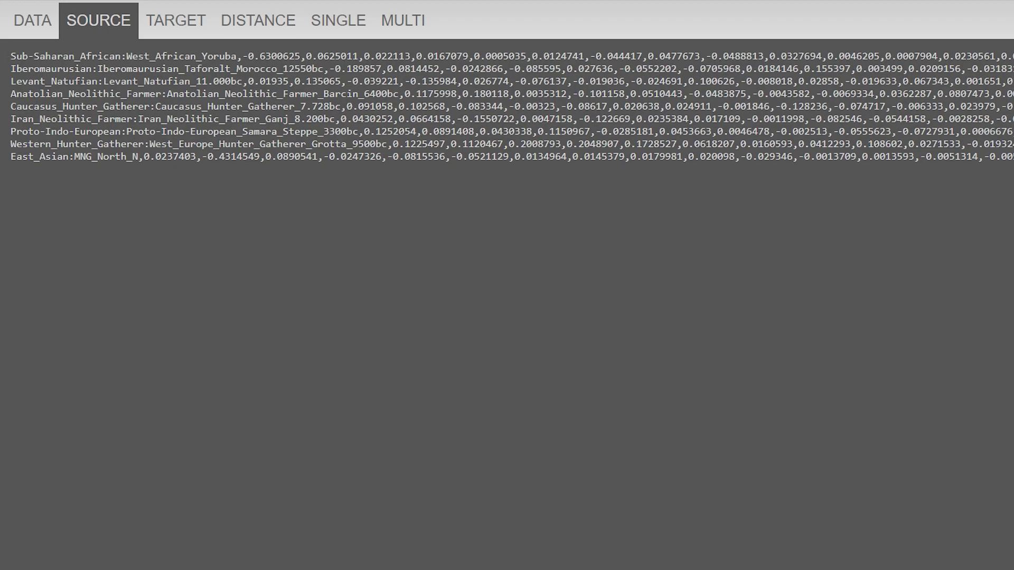
{"action": "left_click", "coordinate": [9, 56]}
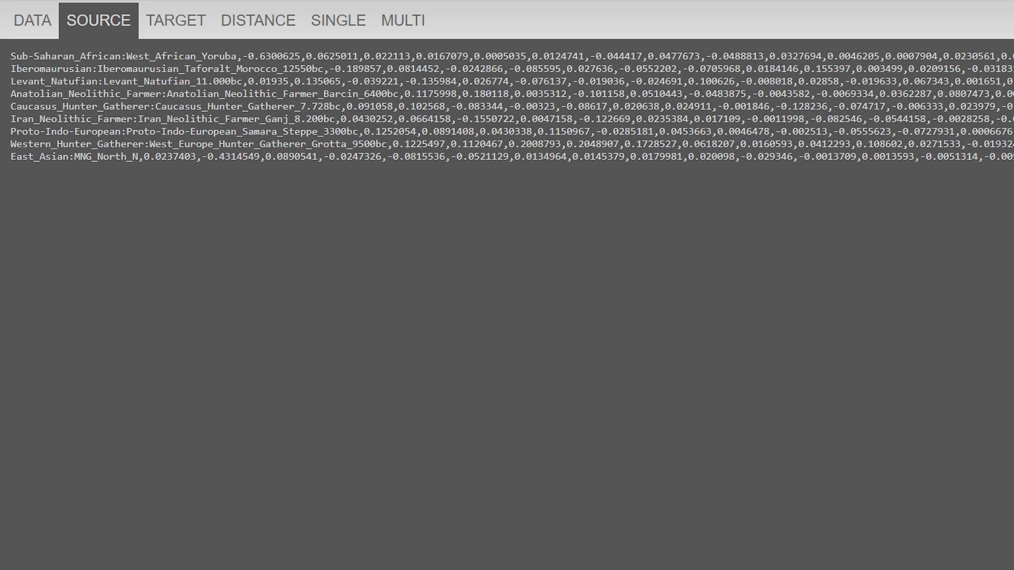
{"action": "left_click", "coordinate": [9, 55]}
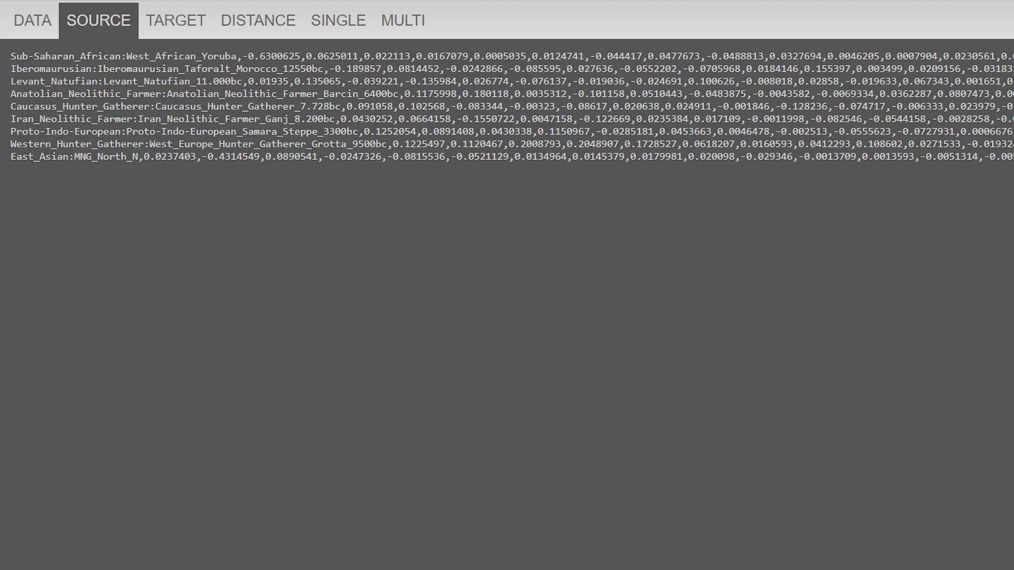
{"action": "left_click", "coordinate": [259, 144]}
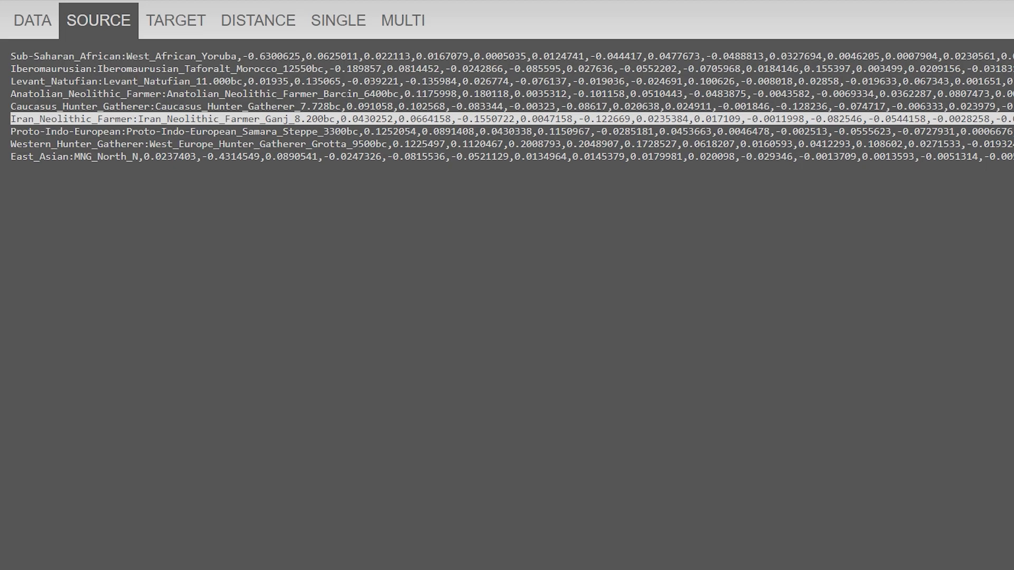
{"action": "left_click", "coordinate": [259, 107]}
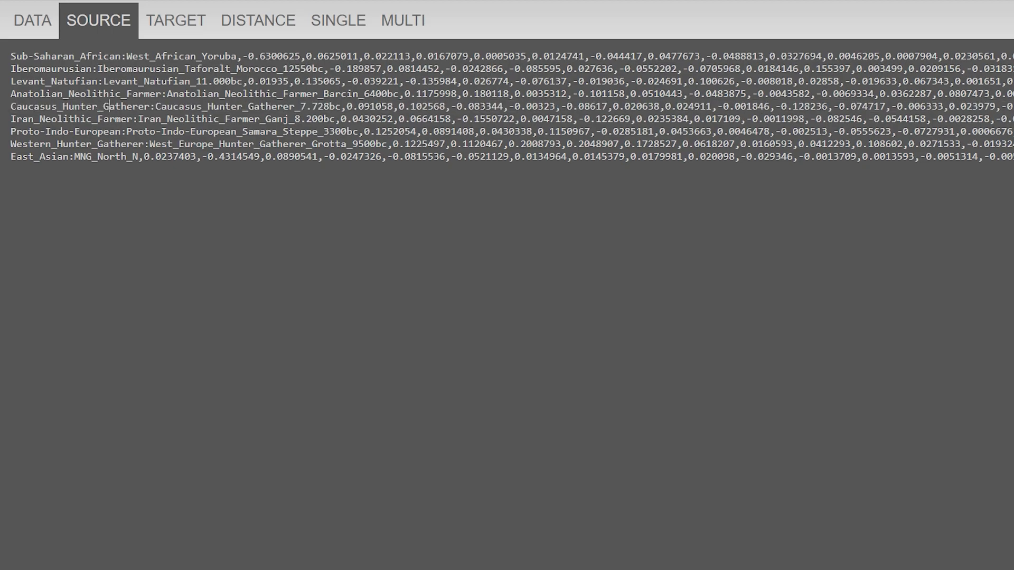
{"action": "left_click", "coordinate": [259, 107]}
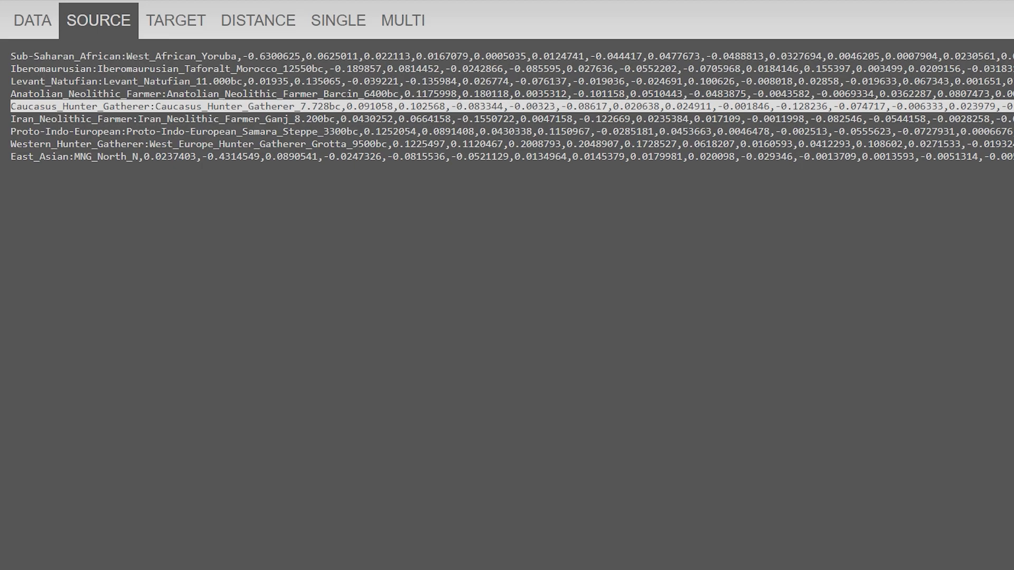
{"action": "left_click", "coordinate": [259, 132]}
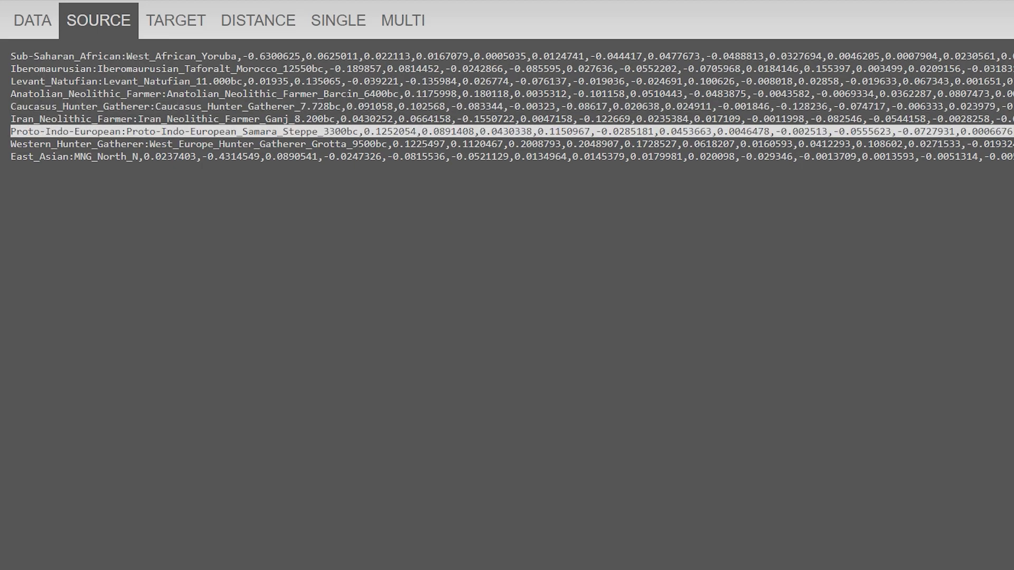
{"action": "left_click", "coordinate": [259, 107]}
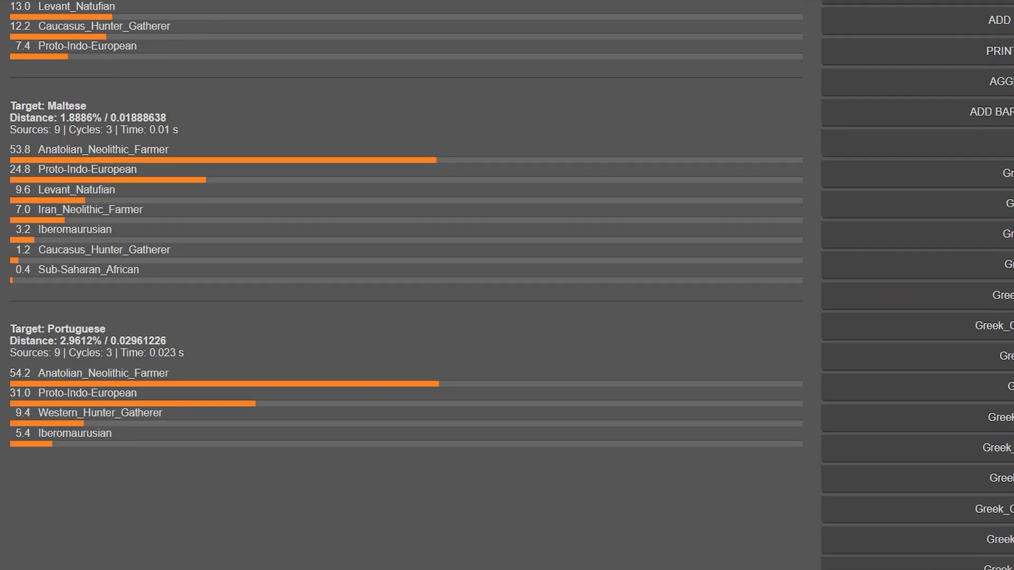
Step: Scroll through the SINGLE results to reach the colour-shaded Spanish populations table
{"action": "scroll", "scroll_direction": "up", "scroll_amount": 3}
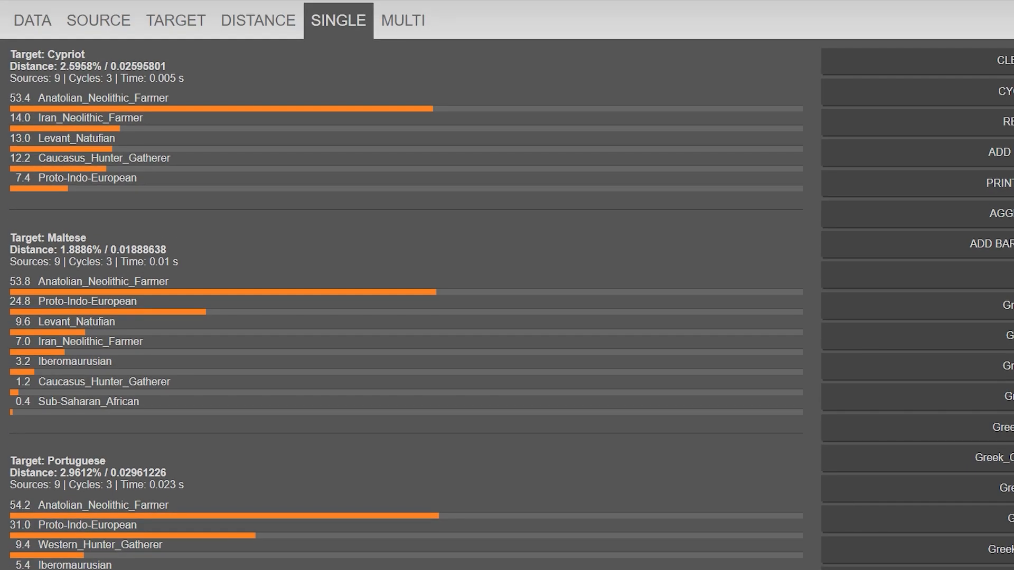
{"action": "scroll", "scroll_direction": "down", "scroll_amount": 3}
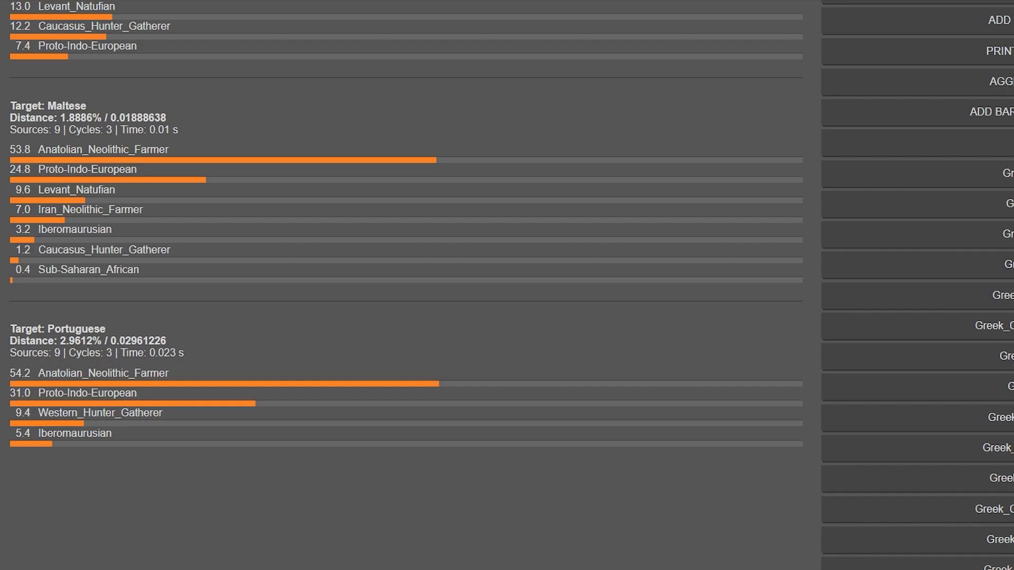
{"action": "scroll", "scroll_direction": "up", "scroll_amount": 3}
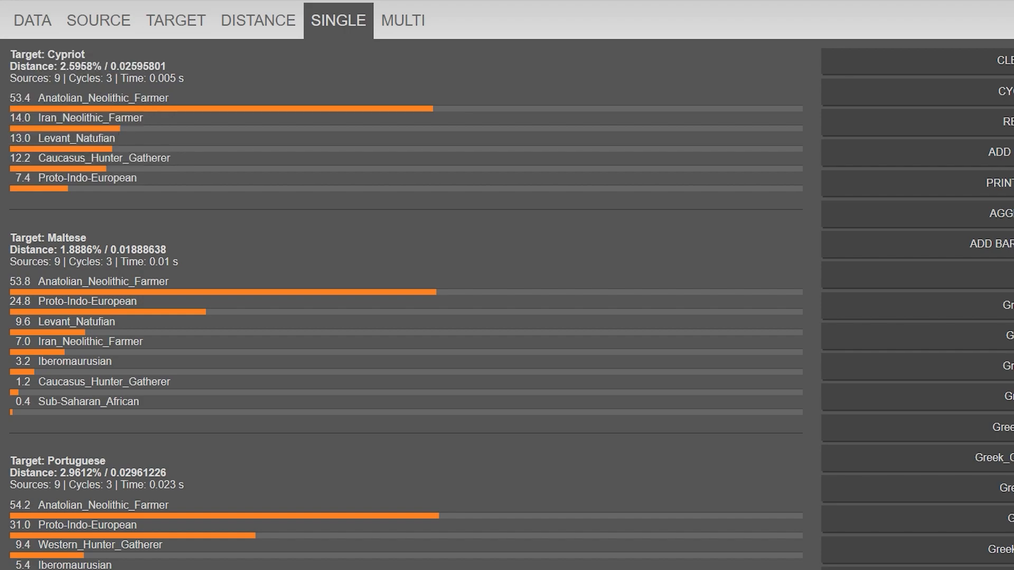
{"action": "mouse_move", "coordinate": [98, 20]}
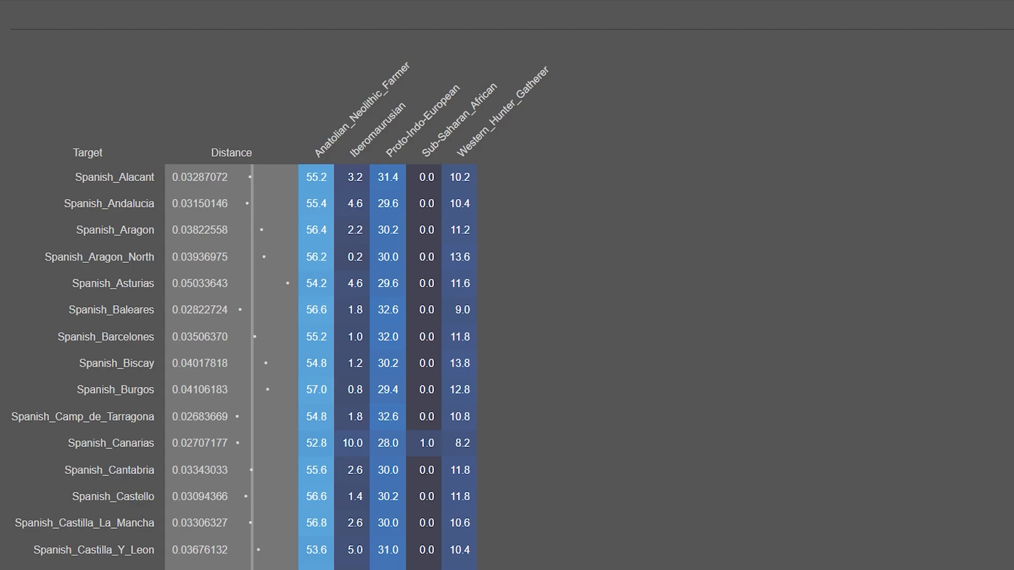
Step: Sort the Spanish table by Iberomaurusian descending and highlight Canarias's 1.0 Sub-Saharan_African value
{"action": "scroll", "scroll_direction": "down", "scroll_amount": 3}
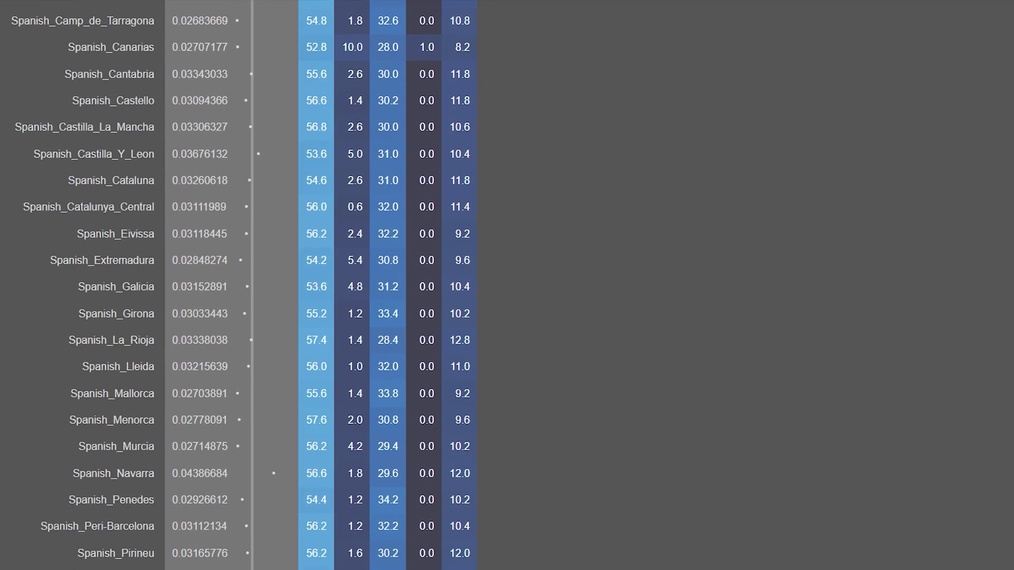
{"action": "scroll", "scroll_direction": "down", "scroll_amount": 3}
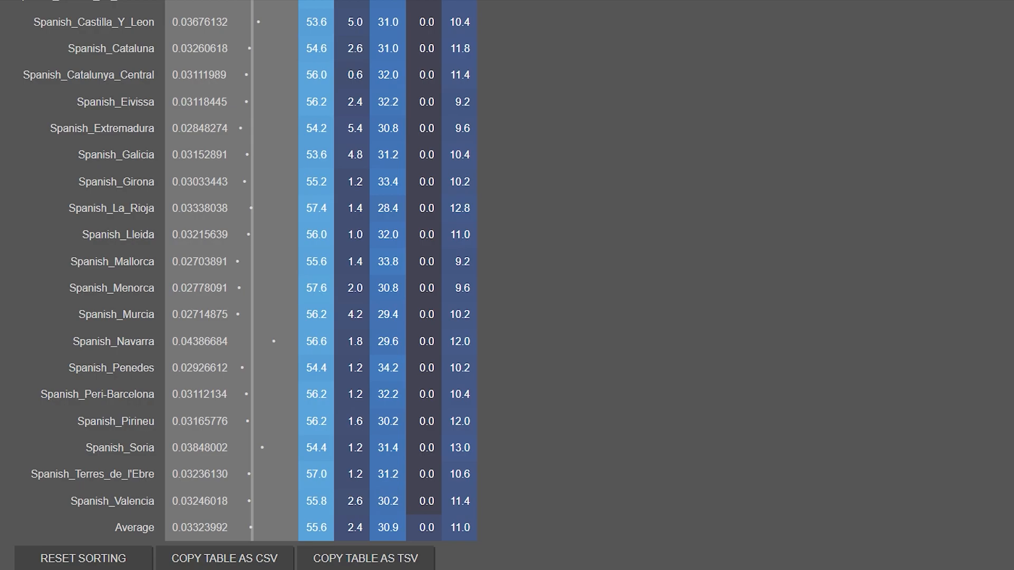
{"action": "scroll", "scroll_direction": "up", "scroll_amount": 3}
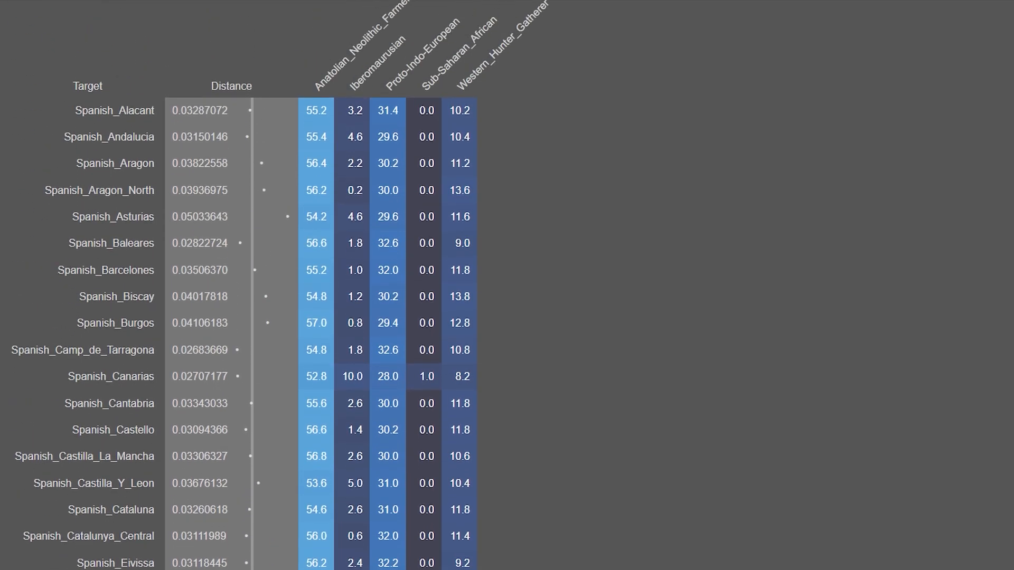
{"action": "scroll", "scroll_direction": "up", "scroll_amount": 3}
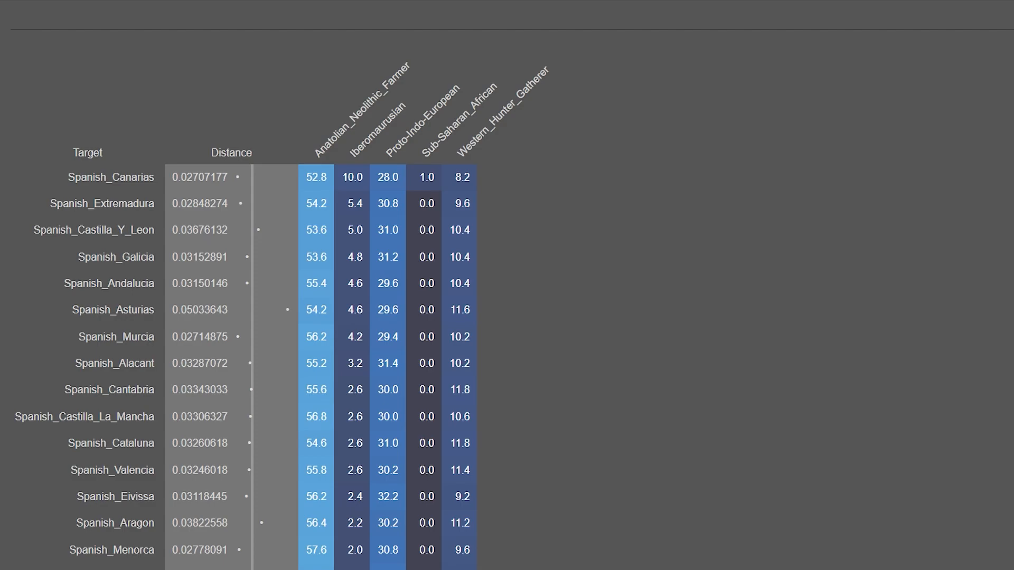
{"action": "left_click", "coordinate": [426, 177]}
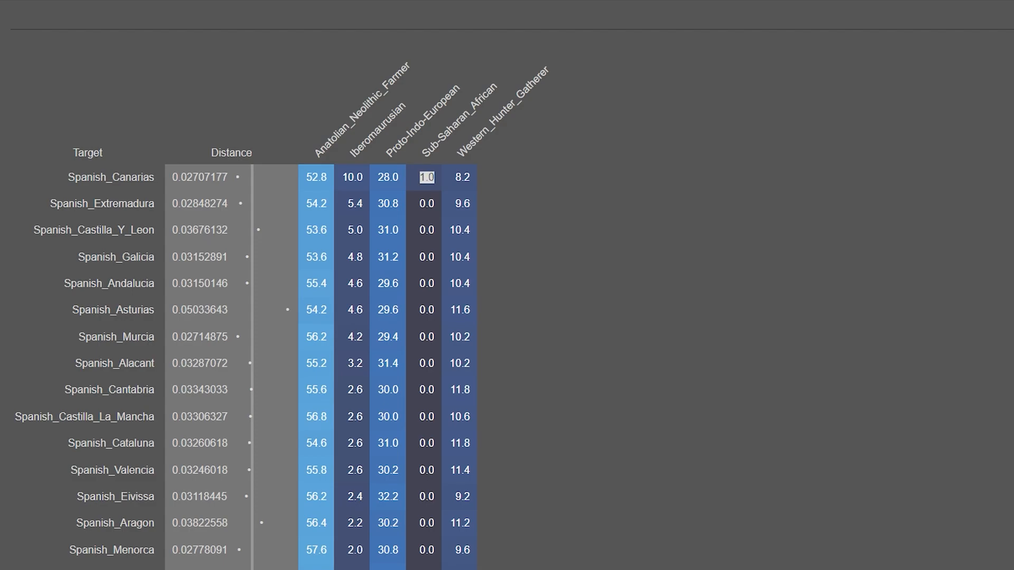
{"action": "left_click", "coordinate": [425, 178]}
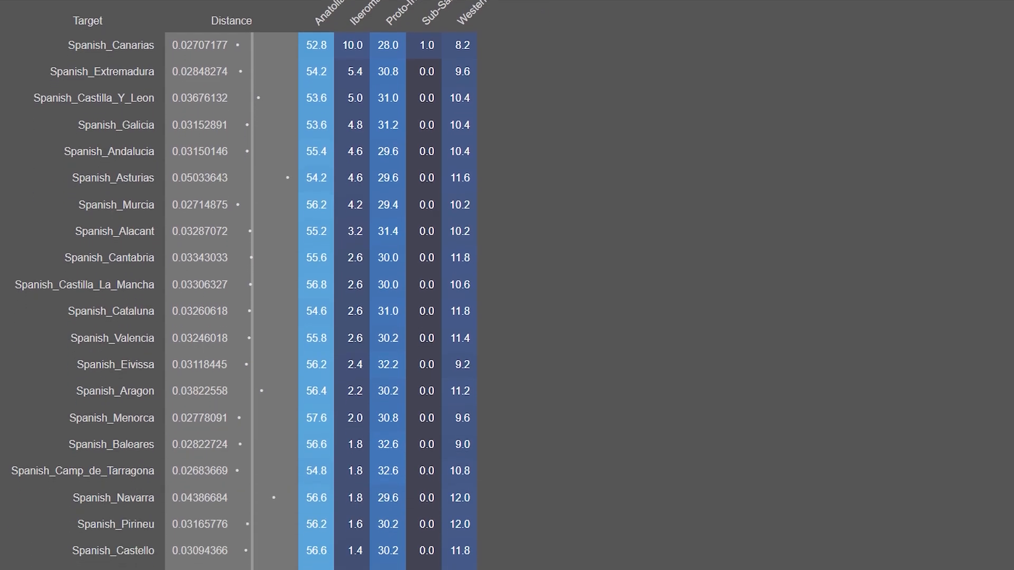
{"action": "scroll", "scroll_direction": "down", "scroll_amount": 3}
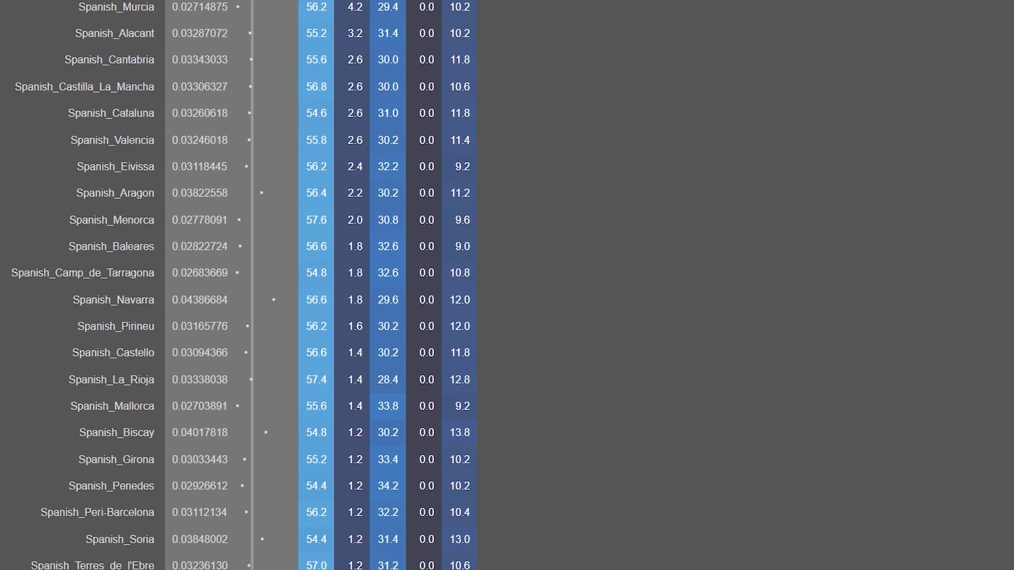
{"action": "scroll", "scroll_direction": "up", "scroll_amount": 3}
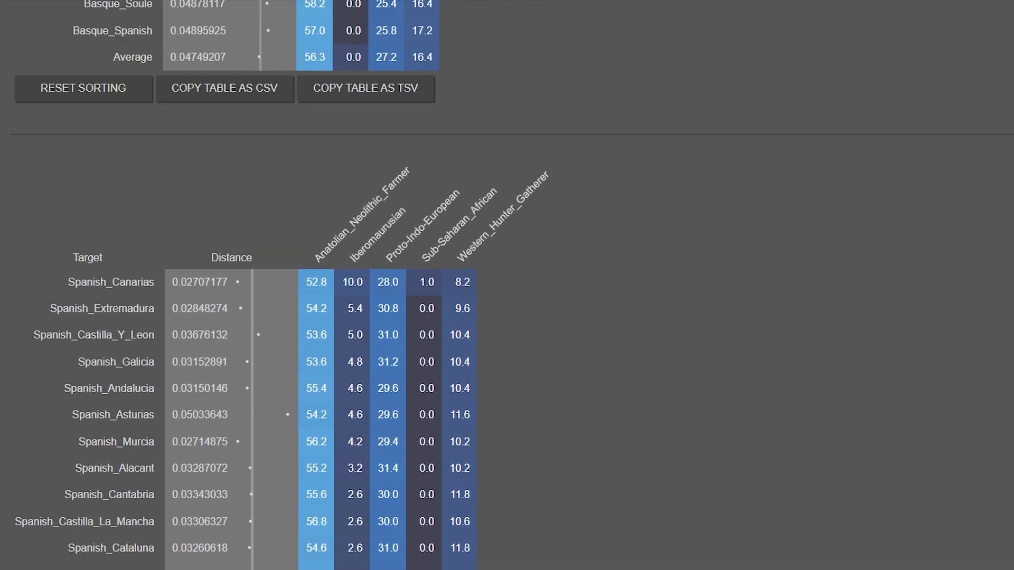
Step: Scroll down to the French_Bearn–French_South table and the start of Spanish_Pais_Vasco
{"action": "scroll", "scroll_direction": "down", "scroll_amount": 3}
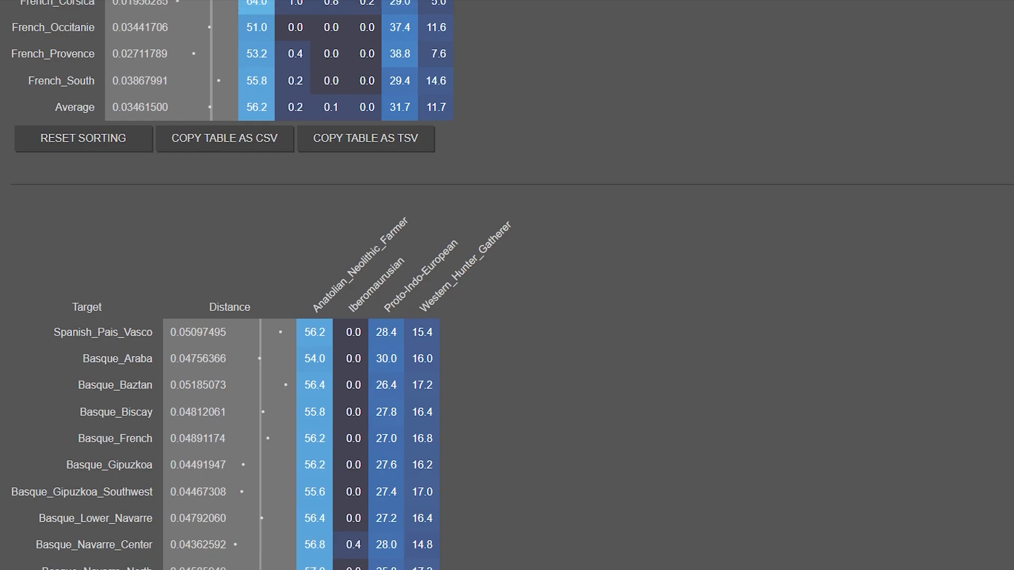
{"action": "scroll", "scroll_direction": "up", "scroll_amount": 3}
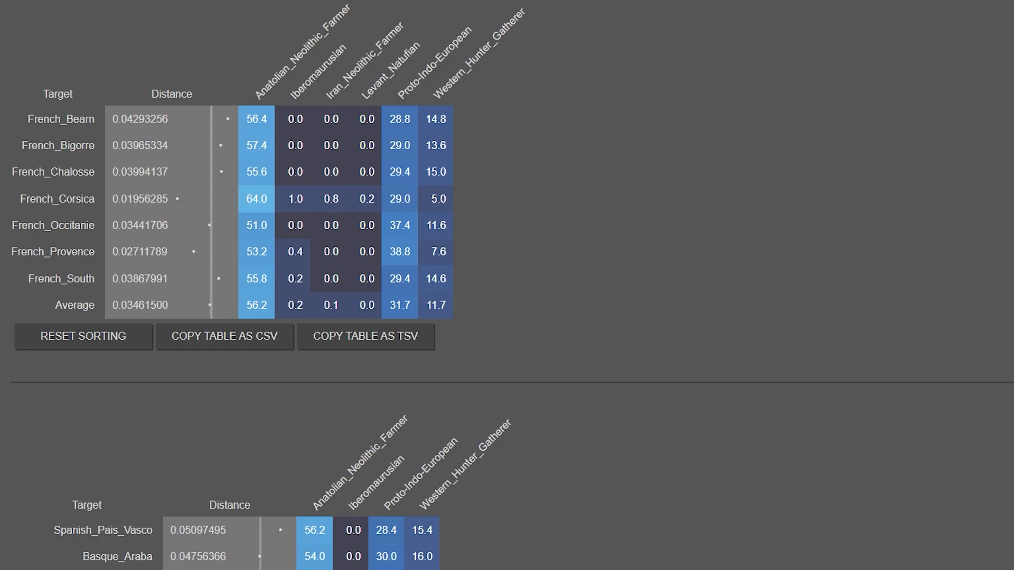
{"action": "scroll", "scroll_direction": "down", "scroll_amount": 3}
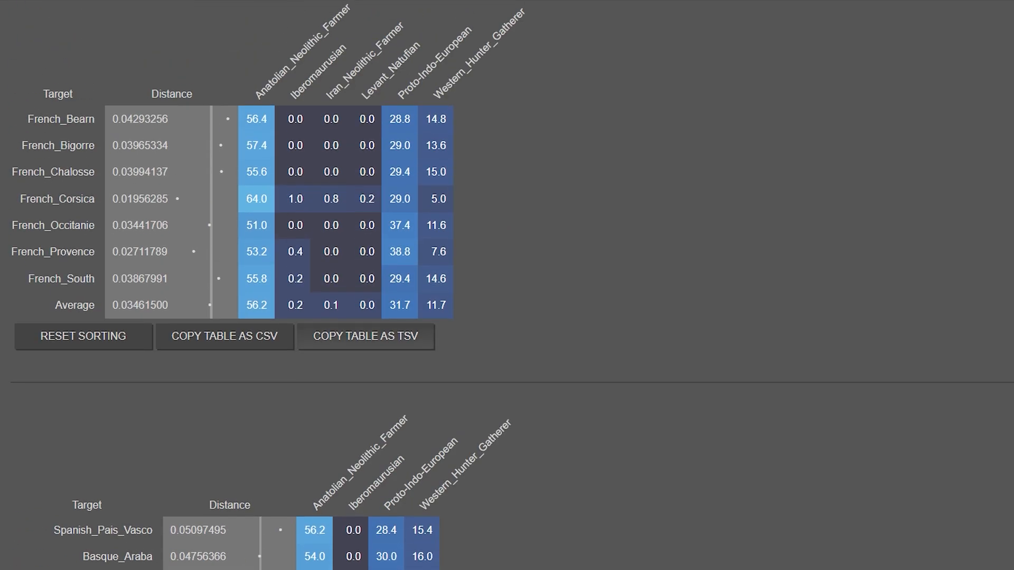
{"action": "scroll", "scroll_direction": "down", "scroll_amount": 3}
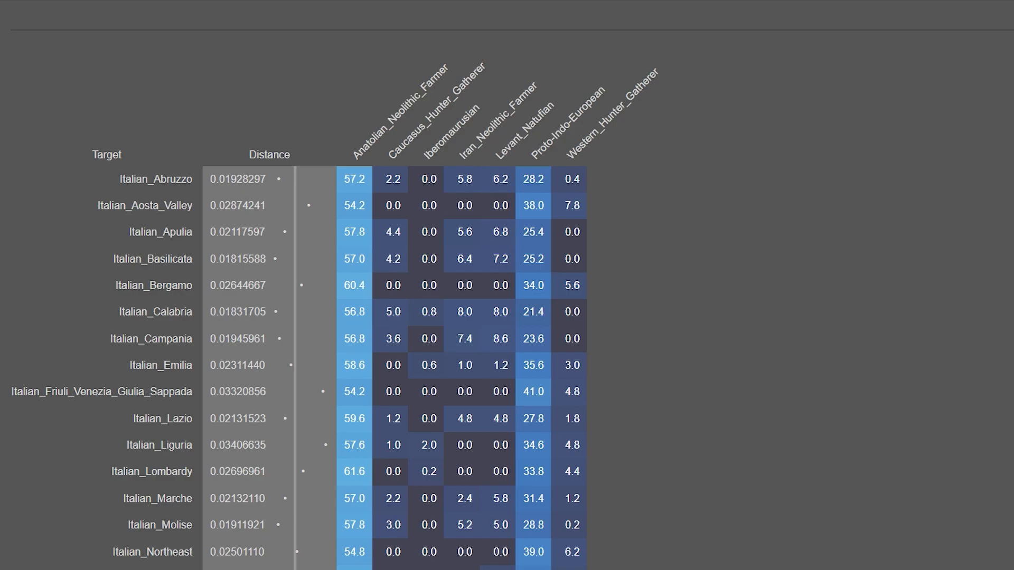
{"action": "scroll", "scroll_direction": "down", "scroll_amount": 3}
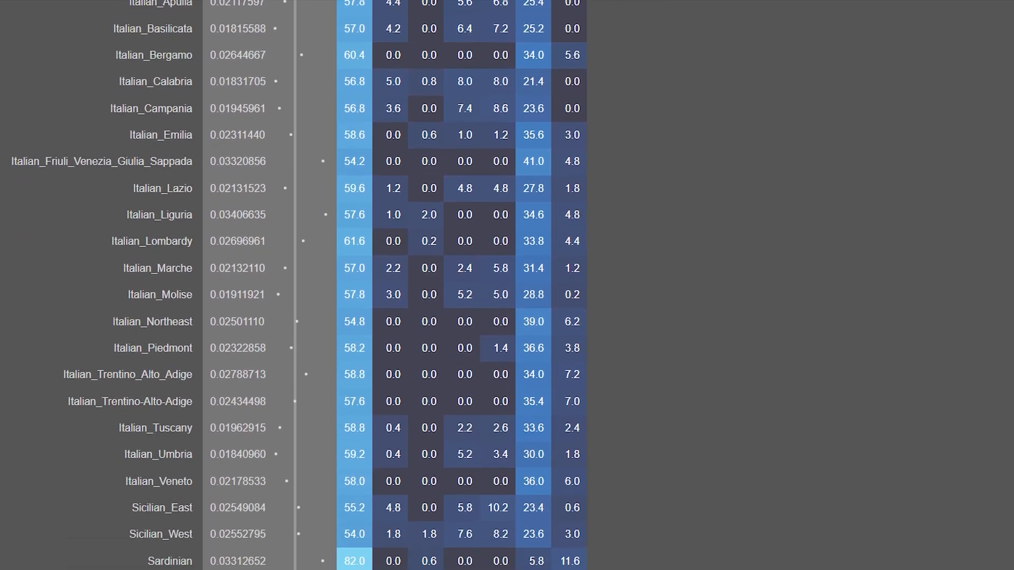
{"action": "scroll", "scroll_direction": "down", "scroll_amount": 3}
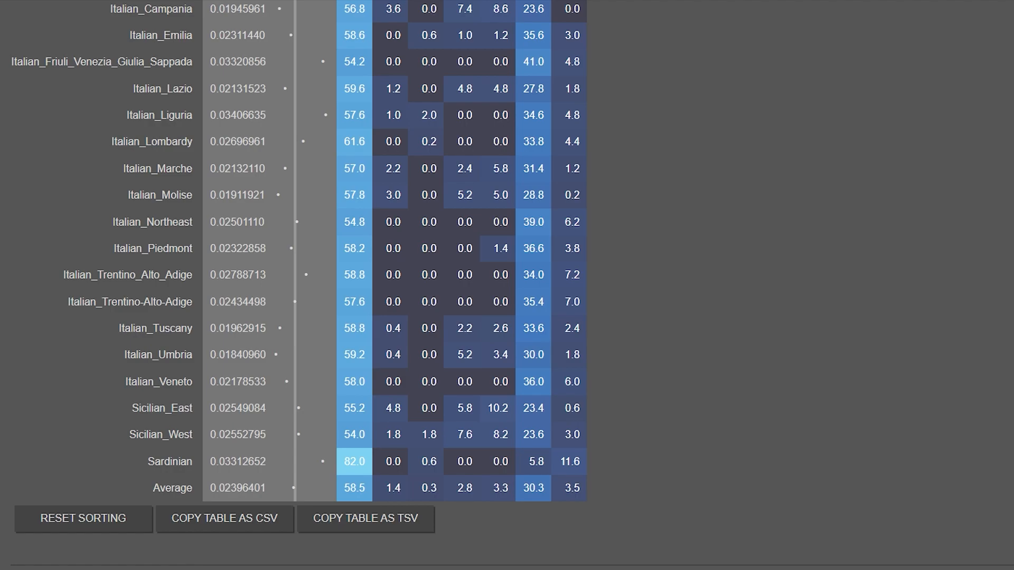
{"action": "scroll", "scroll_direction": "up", "scroll_amount": 3}
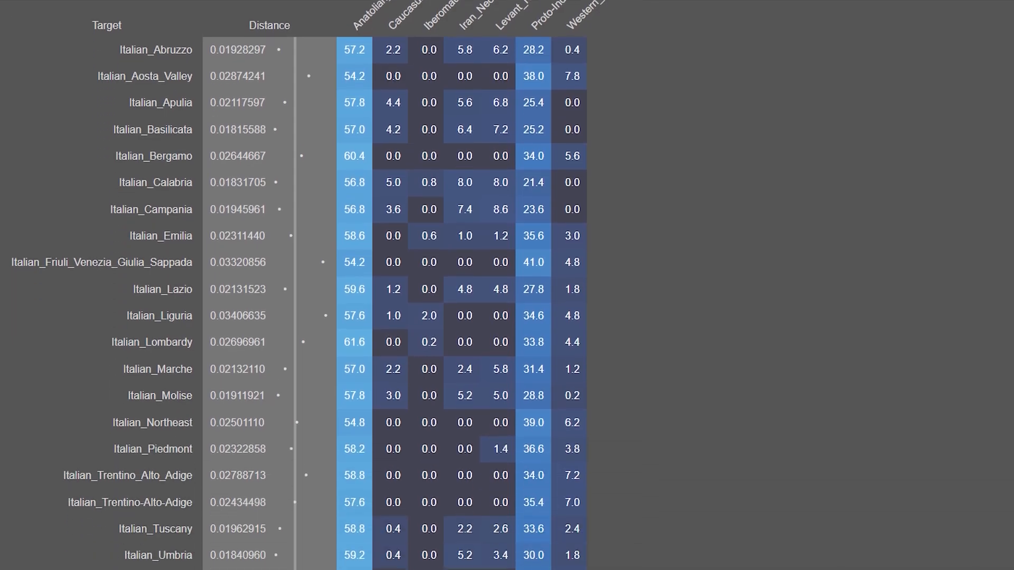
{"action": "scroll", "scroll_direction": "down", "scroll_amount": 3}
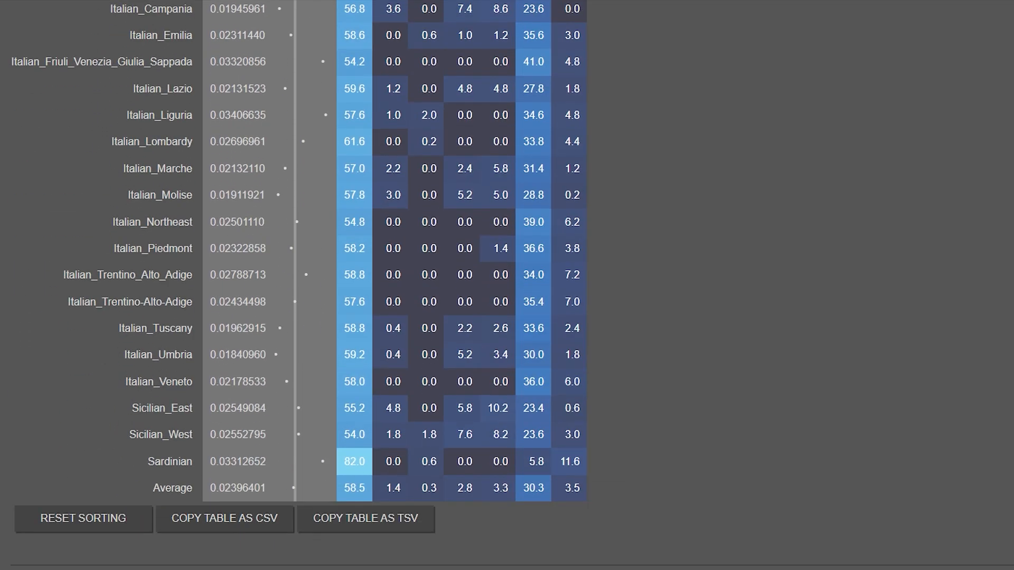
{"action": "scroll", "scroll_direction": "up", "scroll_amount": 3}
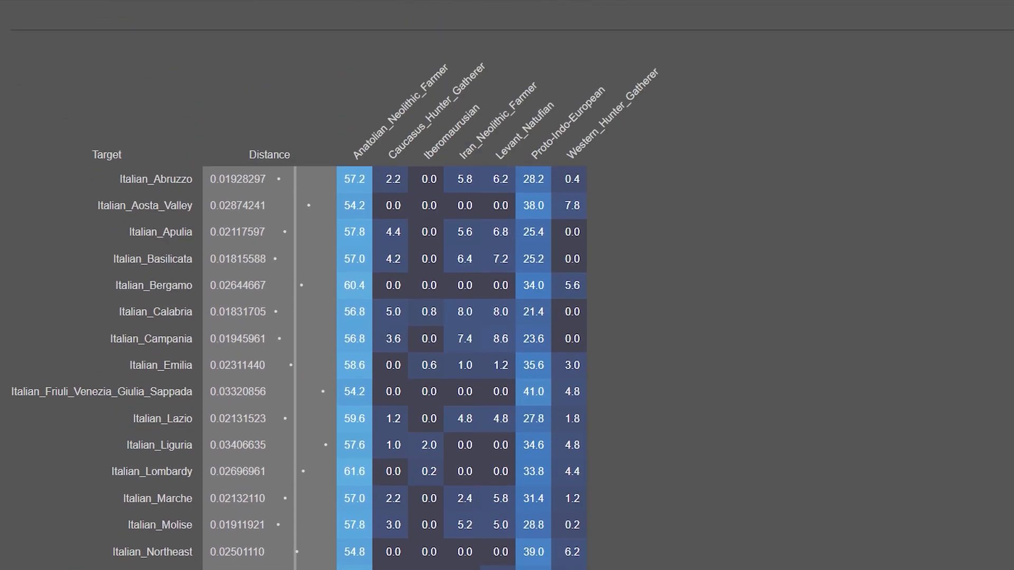
{"action": "scroll", "scroll_direction": "down", "scroll_amount": 3}
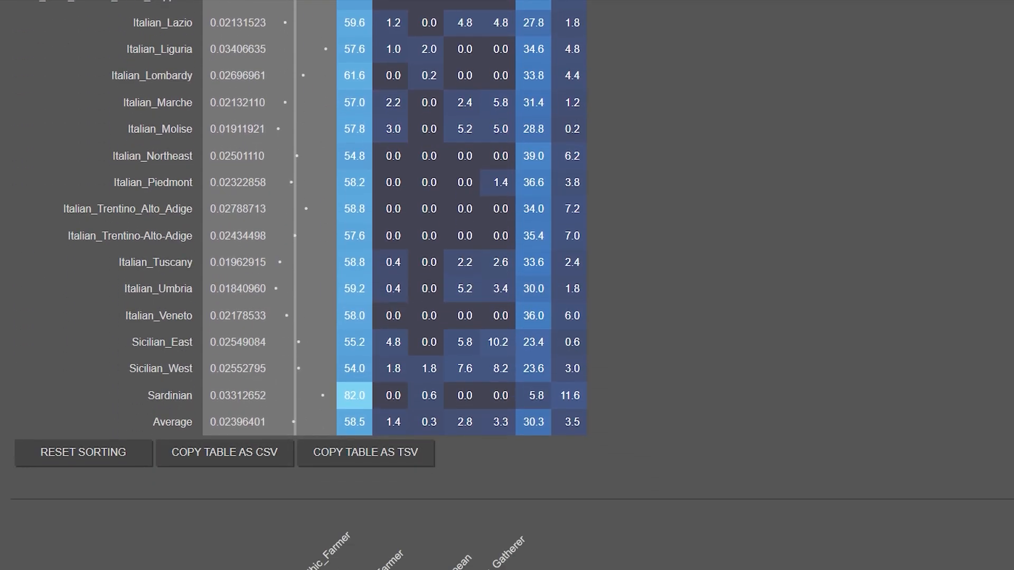
{"action": "scroll", "scroll_direction": "up", "scroll_amount": 3}
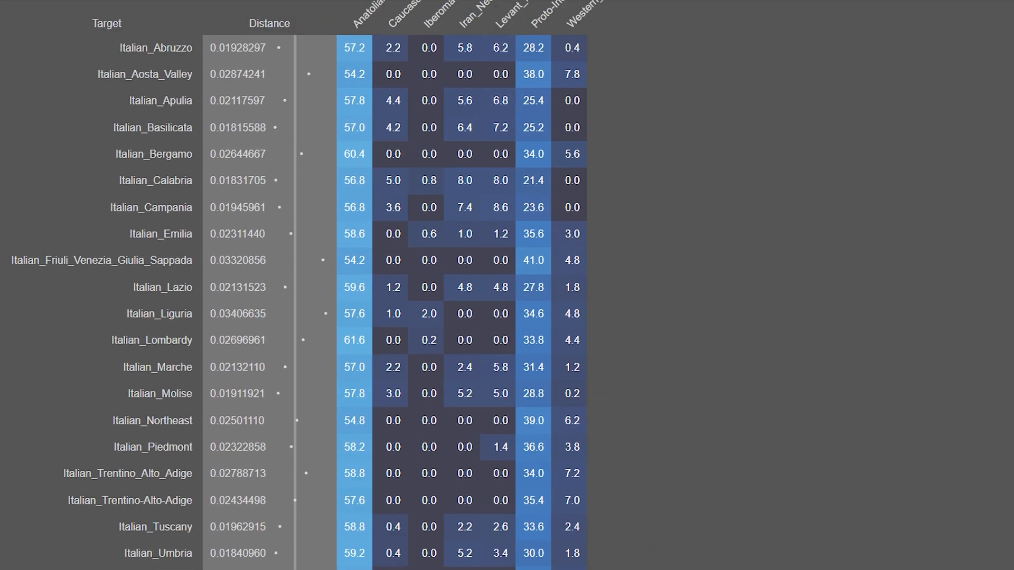
{"action": "scroll", "scroll_direction": "up", "scroll_amount": 3}
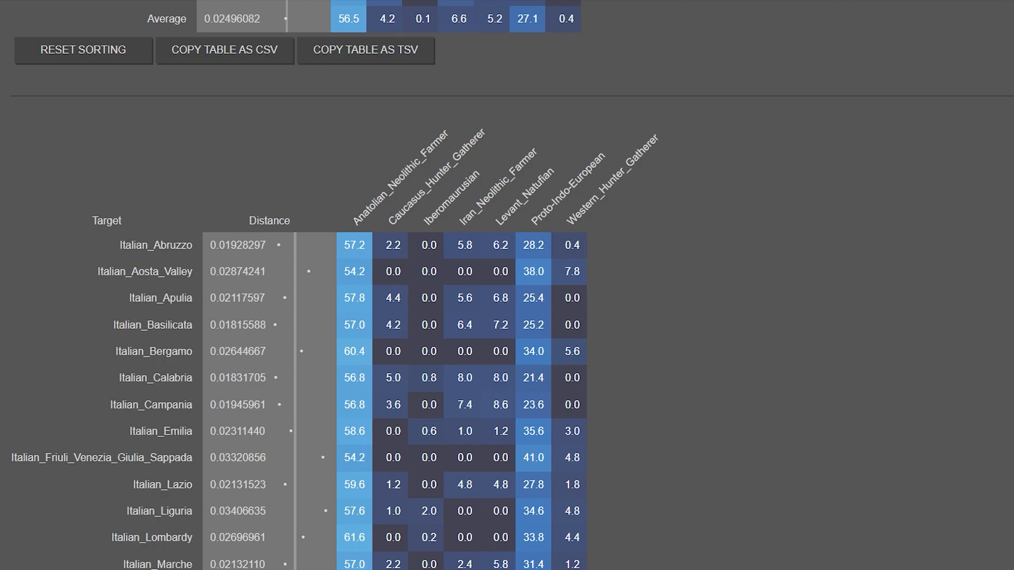
{"action": "scroll", "scroll_direction": "down", "scroll_amount": 3}
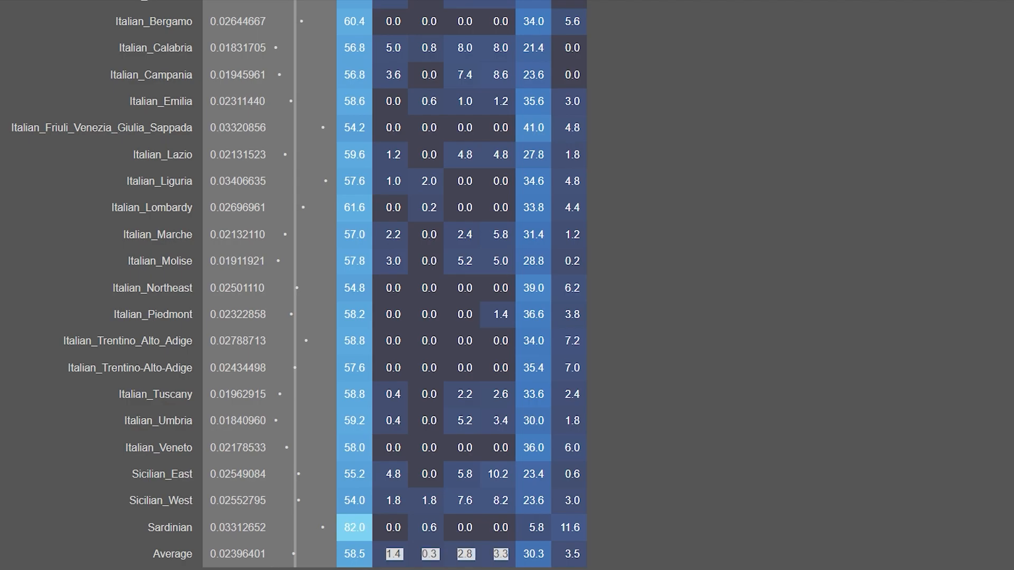
{"action": "scroll", "scroll_direction": "up", "scroll_amount": 3}
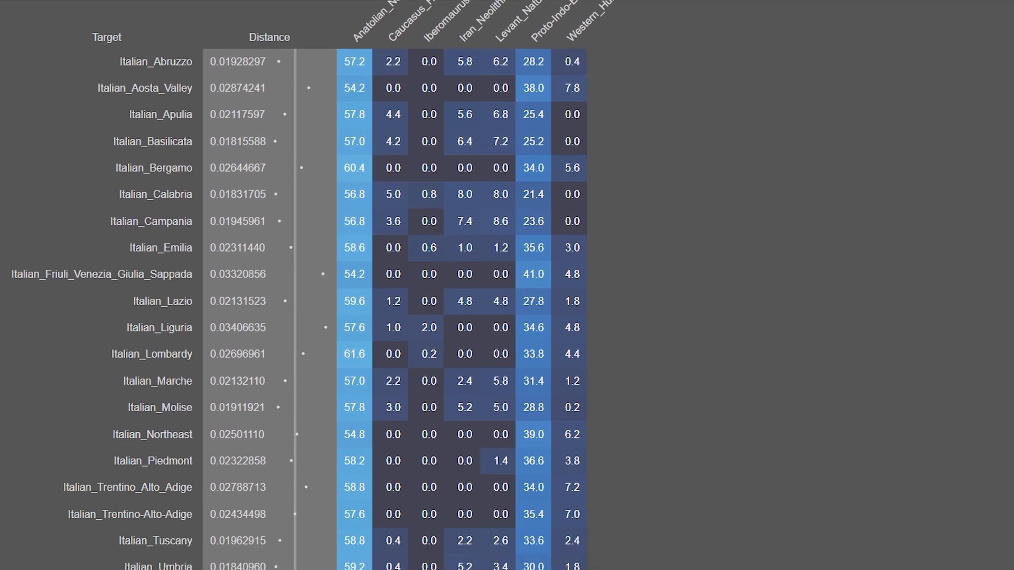
{"action": "scroll", "scroll_direction": "down", "scroll_amount": 3}
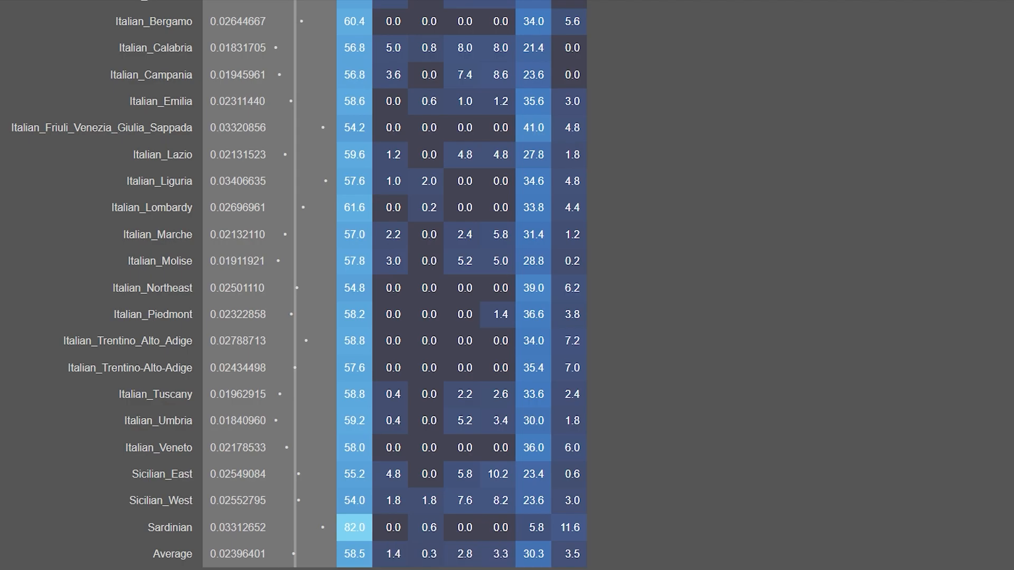
{"action": "scroll", "scroll_direction": "up", "scroll_amount": 3}
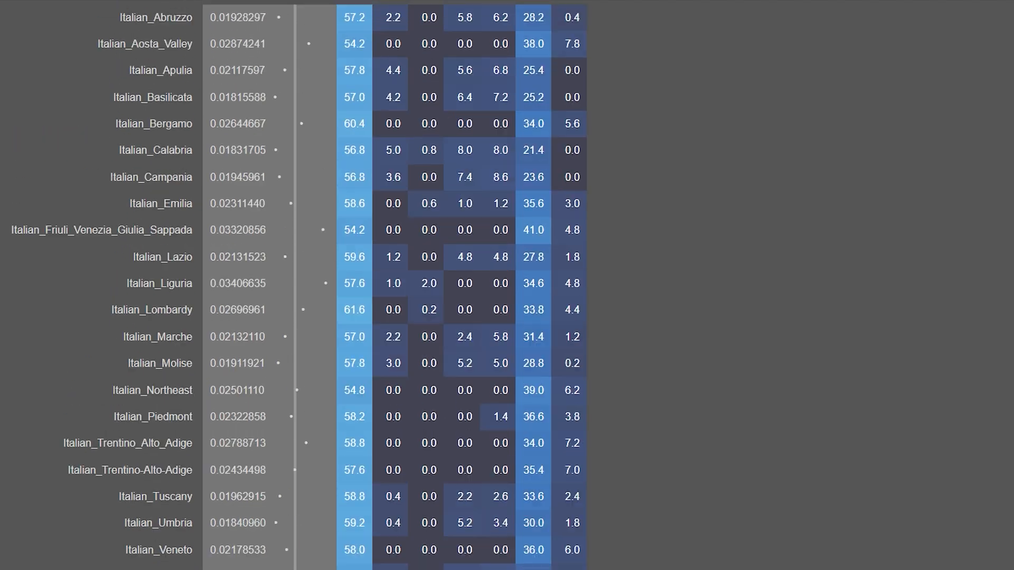
{"action": "scroll", "scroll_direction": "up", "scroll_amount": 3}
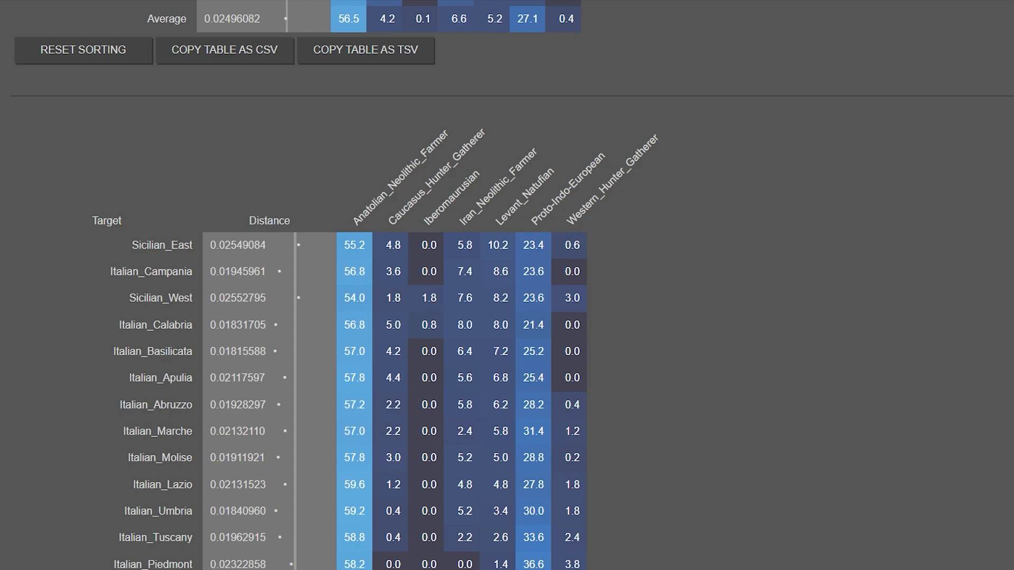
Step: Sort the Italian table by Levant_Natufian and scroll down to the Greek table
{"action": "scroll", "scroll_direction": "down", "scroll_amount": 3}
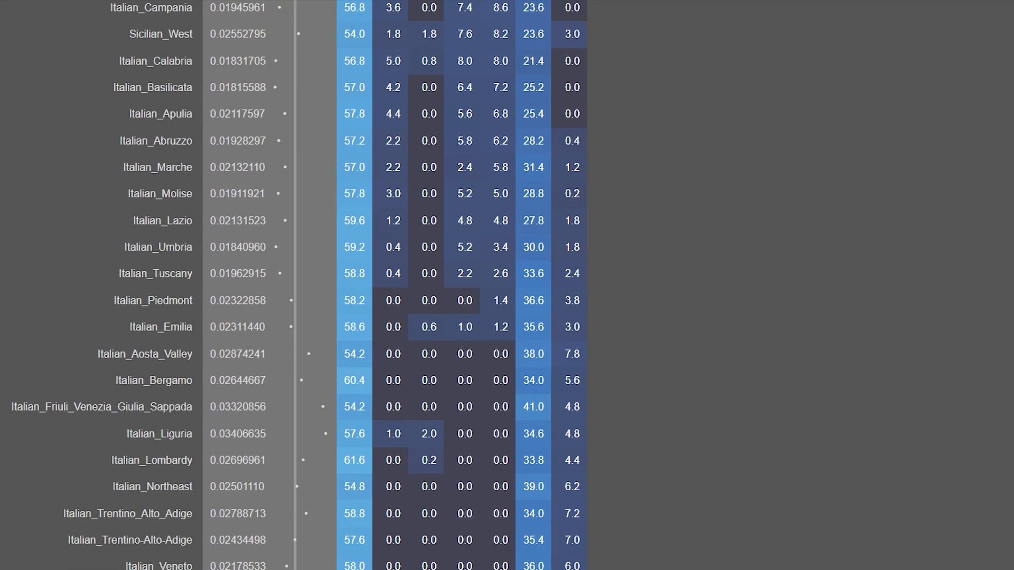
{"action": "left_click", "coordinate": [355, 273]}
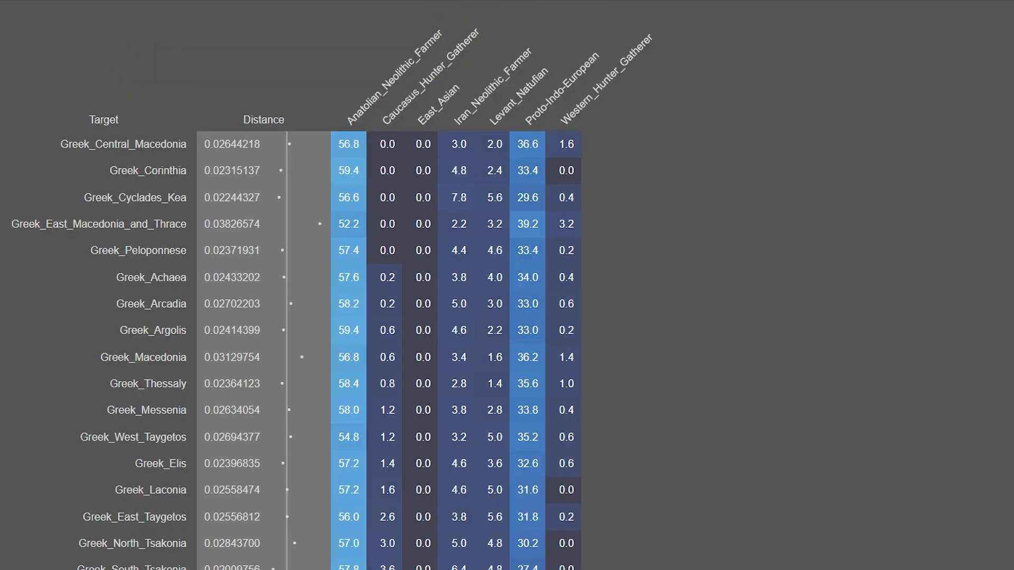
Step: Scroll the Greek table and sort it by East_Asian, putting Tinos and Chania first
{"action": "scroll", "scroll_direction": "down", "scroll_amount": 3}
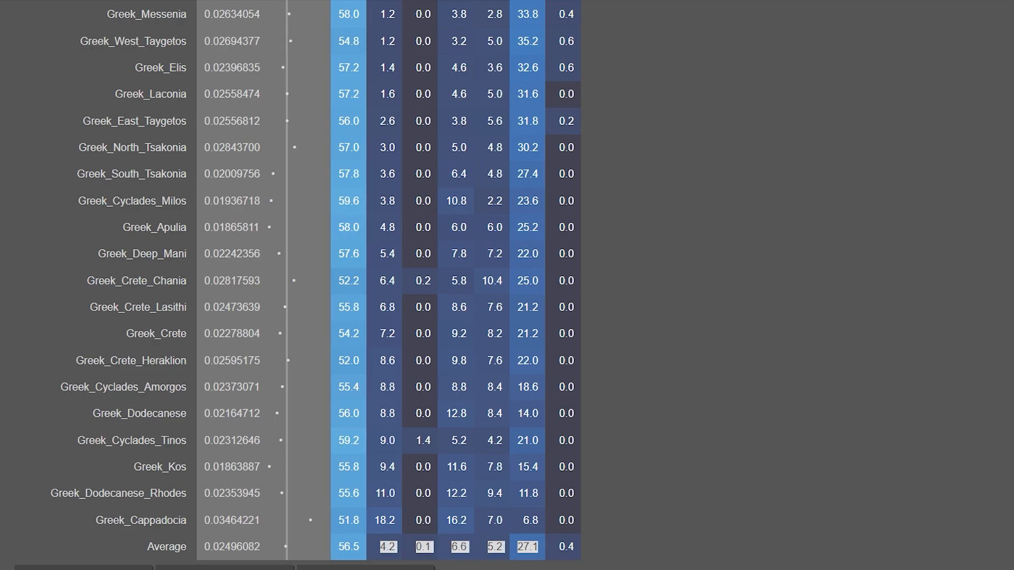
{"action": "scroll", "scroll_direction": "up", "scroll_amount": 3}
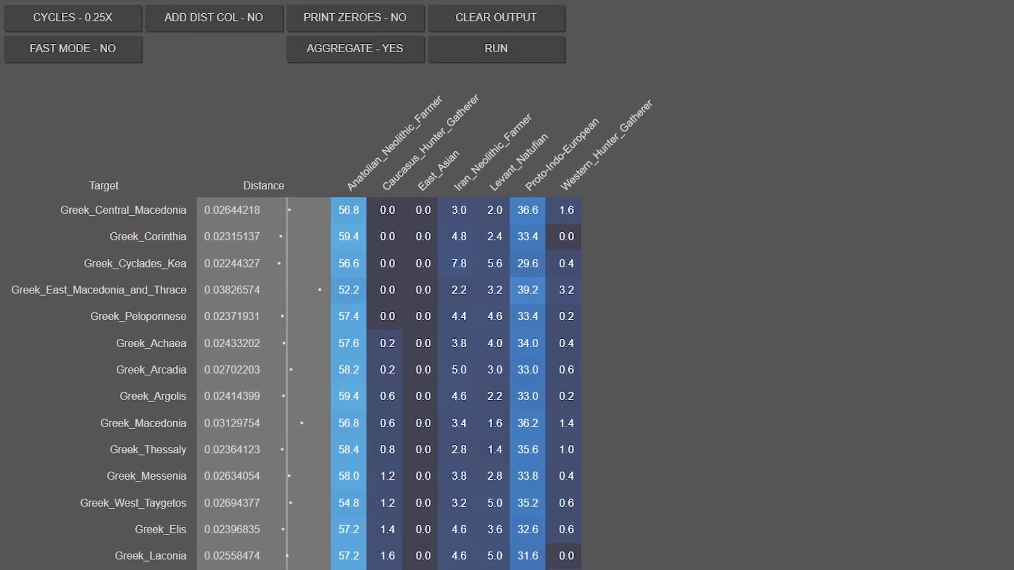
{"action": "scroll", "scroll_direction": "down", "scroll_amount": 3}
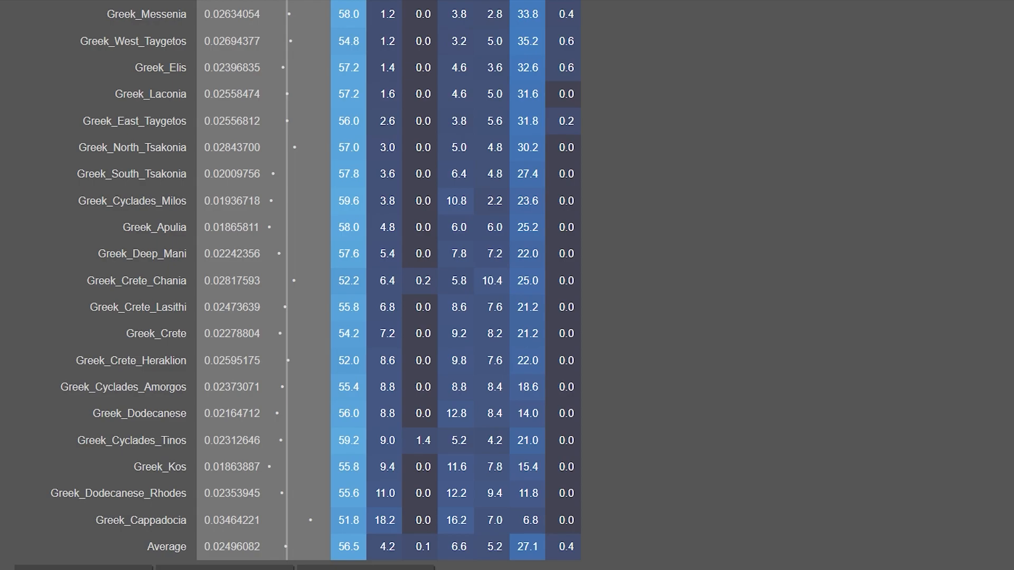
{"action": "scroll", "scroll_direction": "up", "scroll_amount": 3}
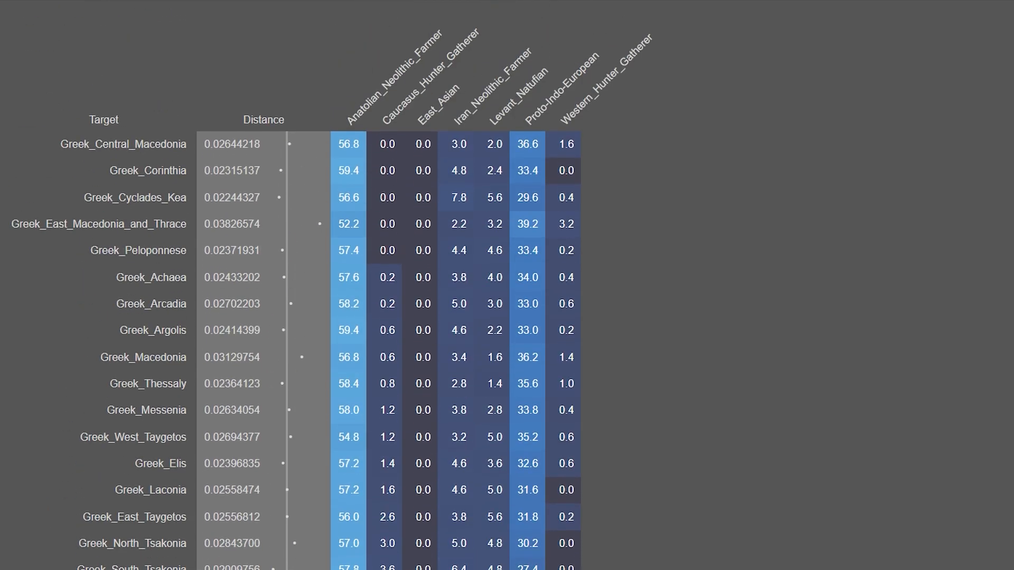
{"action": "scroll", "scroll_direction": "down", "scroll_amount": 3}
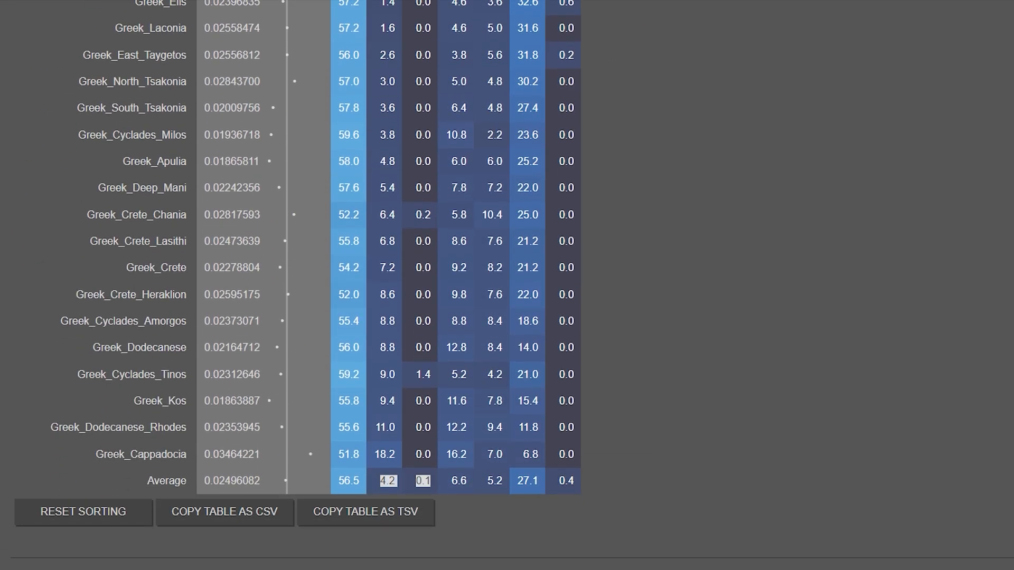
{"action": "scroll", "scroll_direction": "up", "scroll_amount": 3}
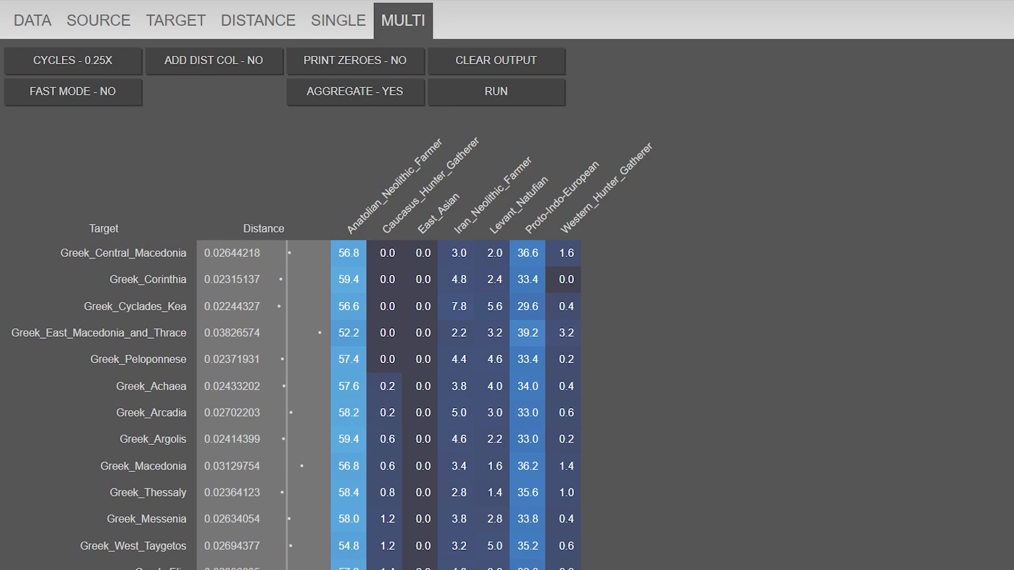
{"action": "scroll", "scroll_direction": "down", "scroll_amount": 3}
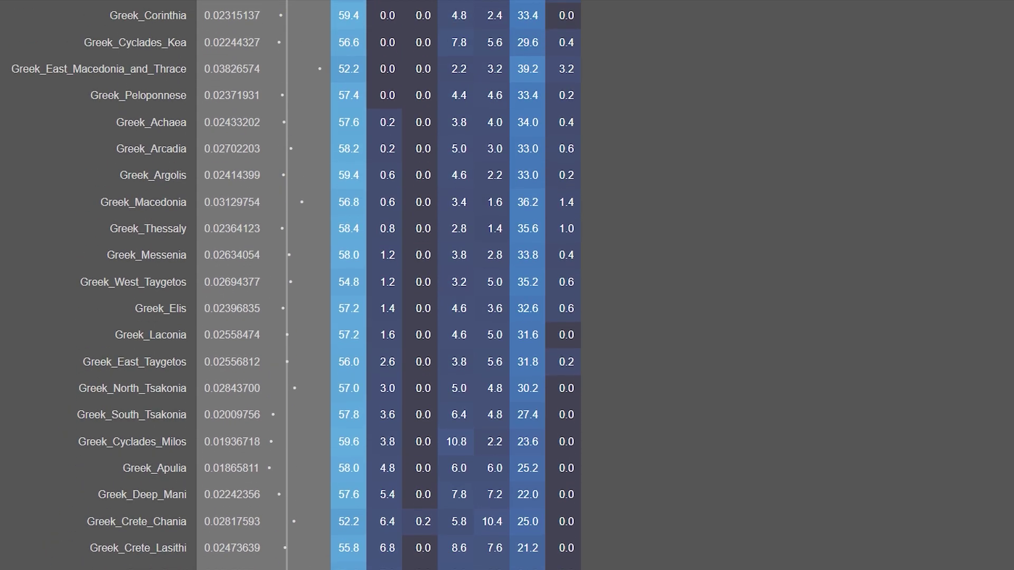
{"action": "scroll", "scroll_direction": "up", "scroll_amount": 3}
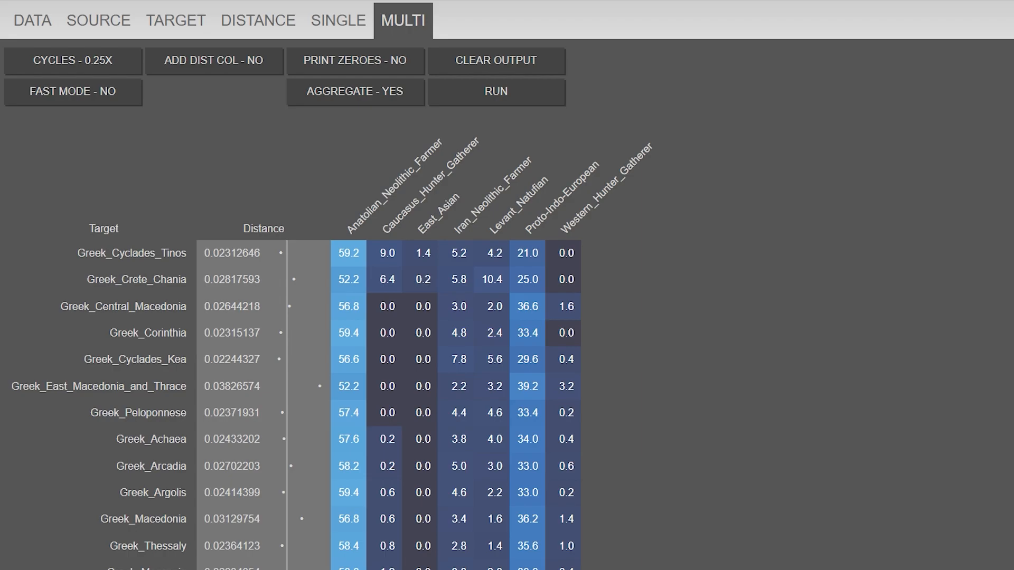
{"action": "scroll", "scroll_direction": "down", "scroll_amount": 3}
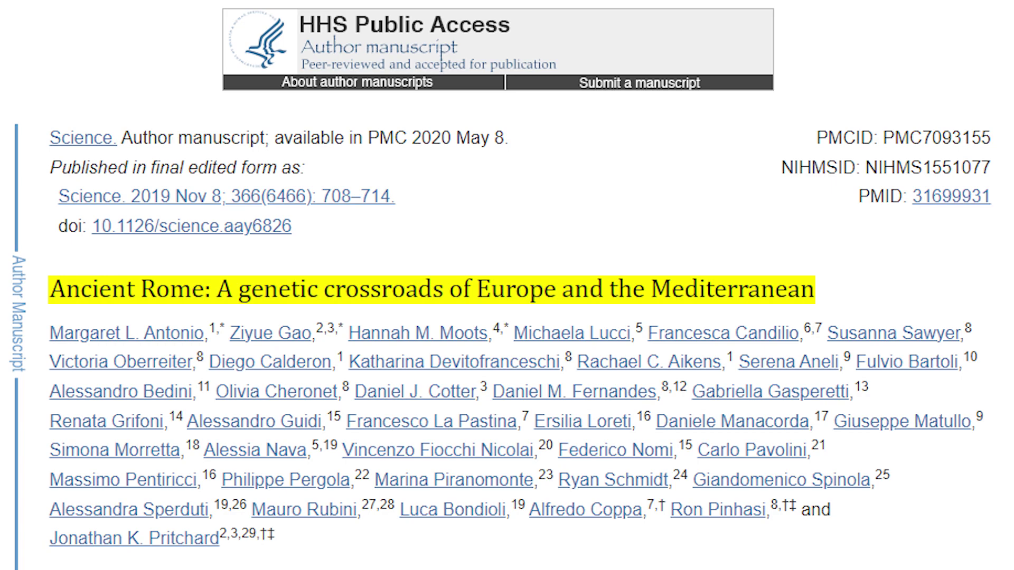
Step: Scroll the Ancient Rome paper's PMC manuscript page down to its abstract
{"action": "scroll", "scroll_direction": "down", "scroll_amount": 3}
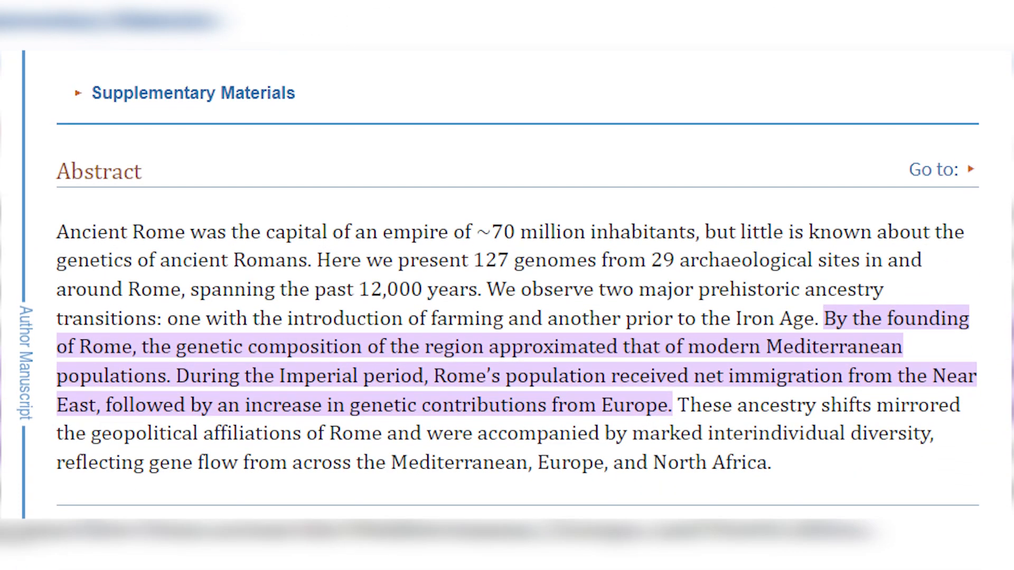